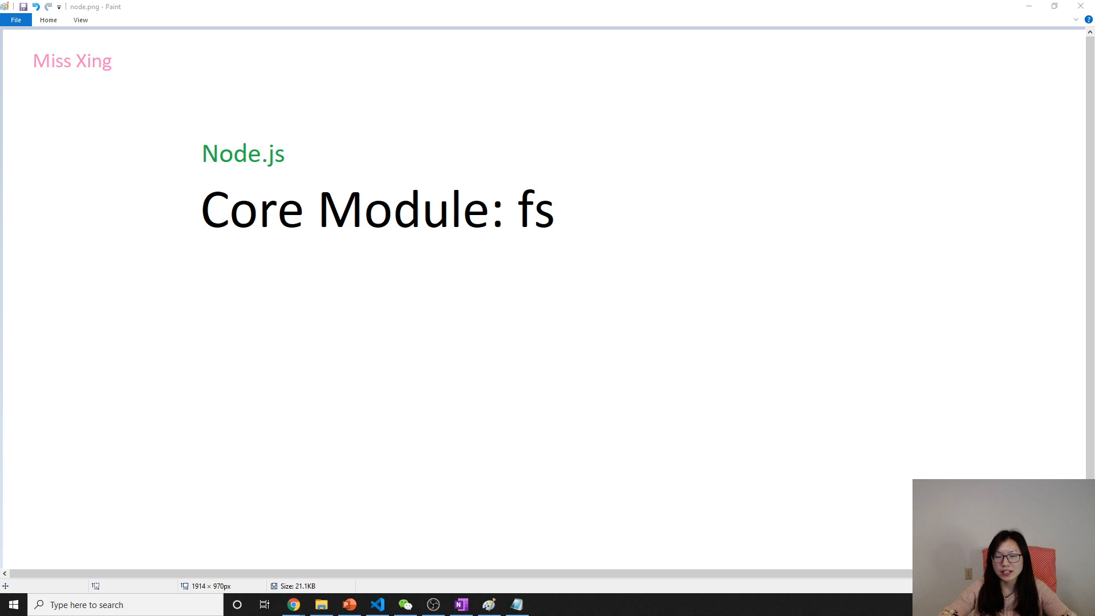
Enter the name 'Miss Xing' on line 1 of names.txt in day2/fs.
{"action": "left_click", "coordinate": [377, 605]}
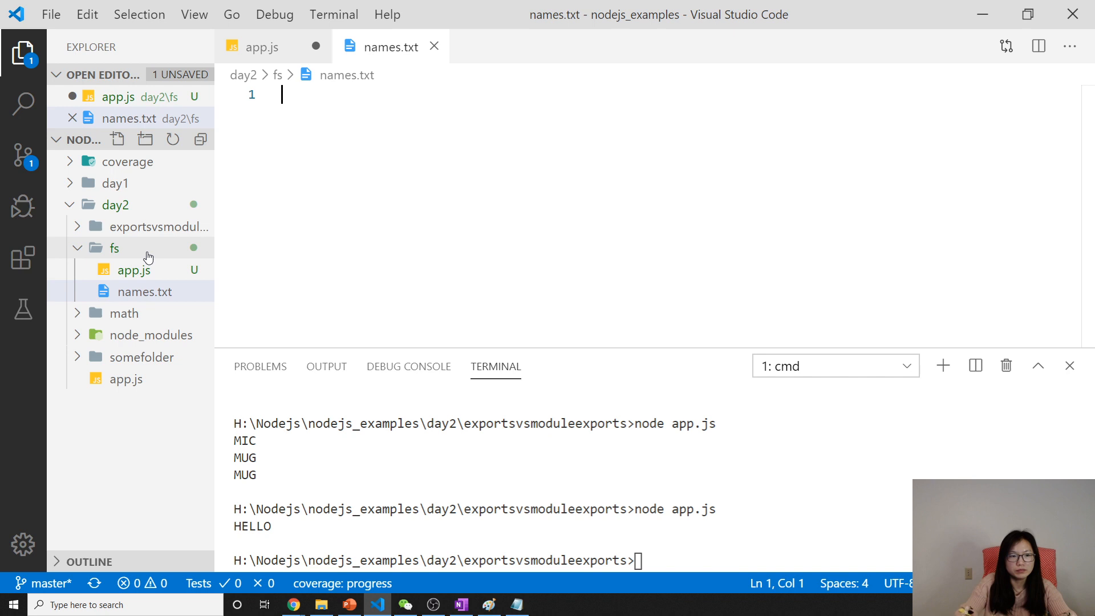
{"action": "type", "text": "Miss Xing"}
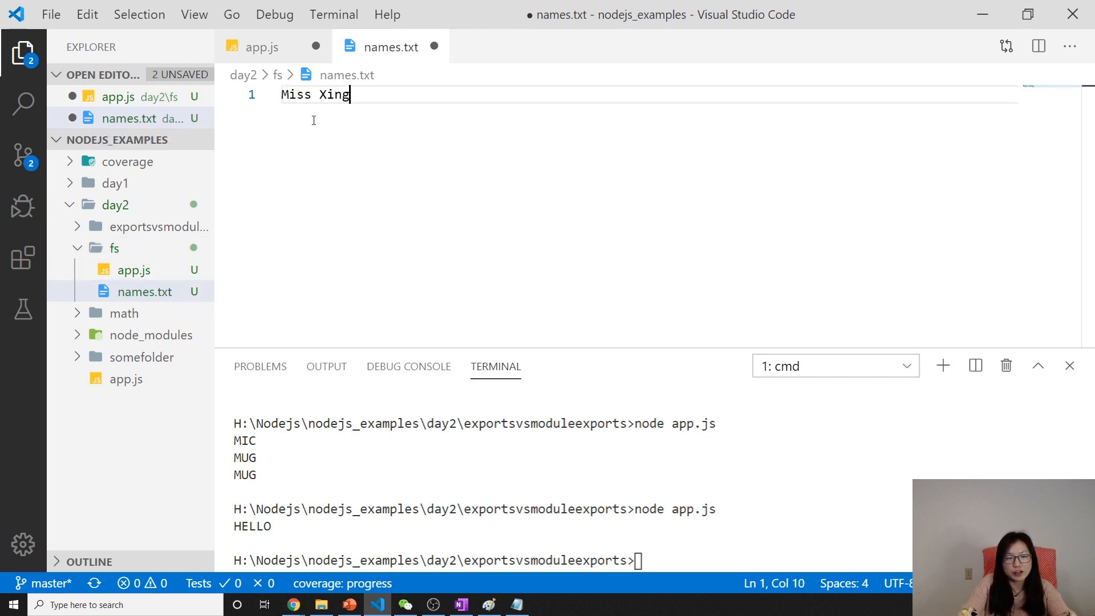